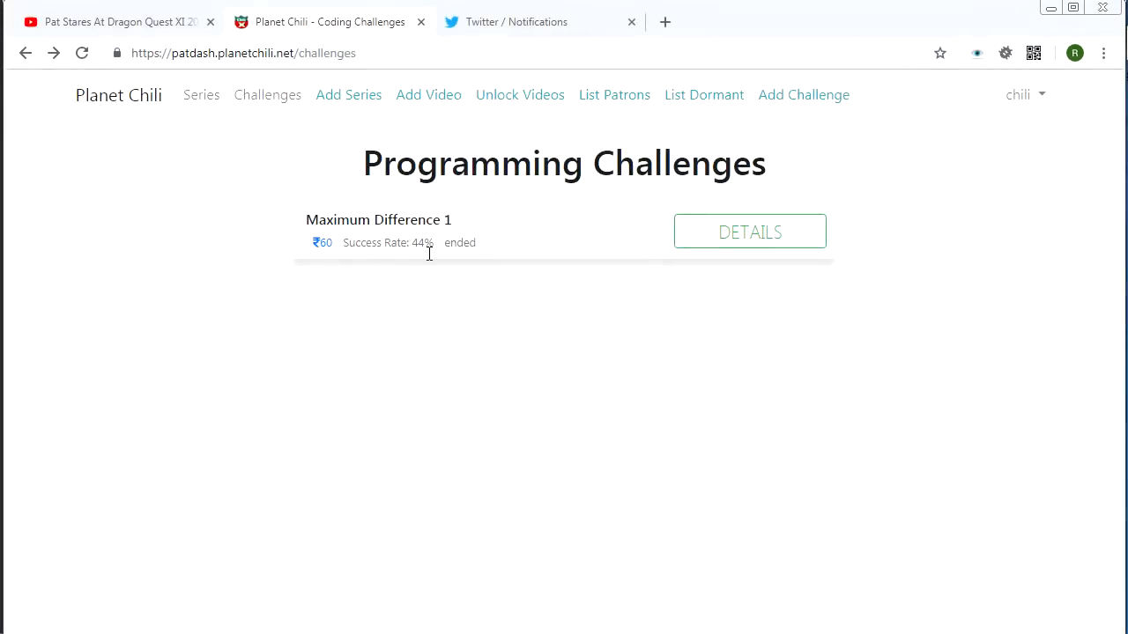
# Open the details for the ended Maximum Difference 1 challenge
pyautogui.click(749, 232)
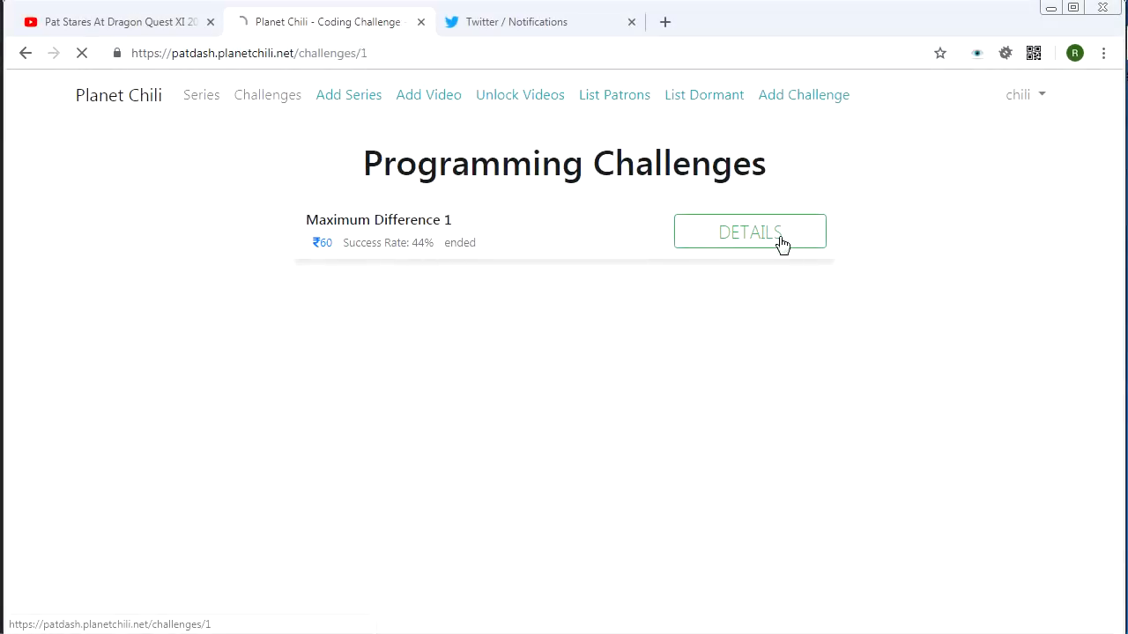
pyautogui.click(750, 232)
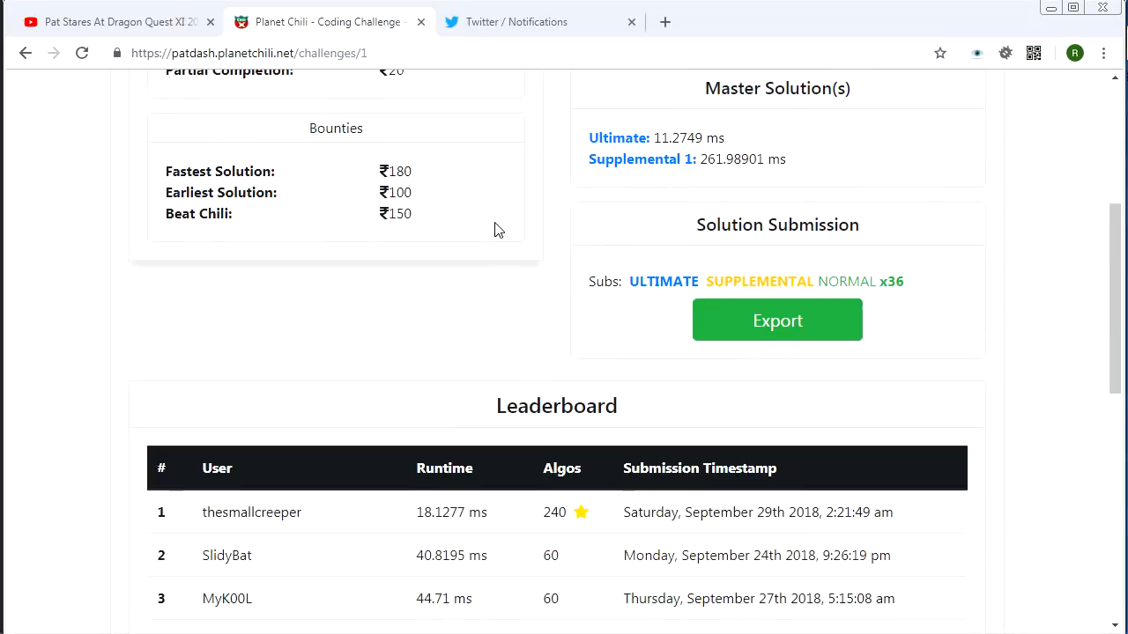
pyautogui.scroll(-3)
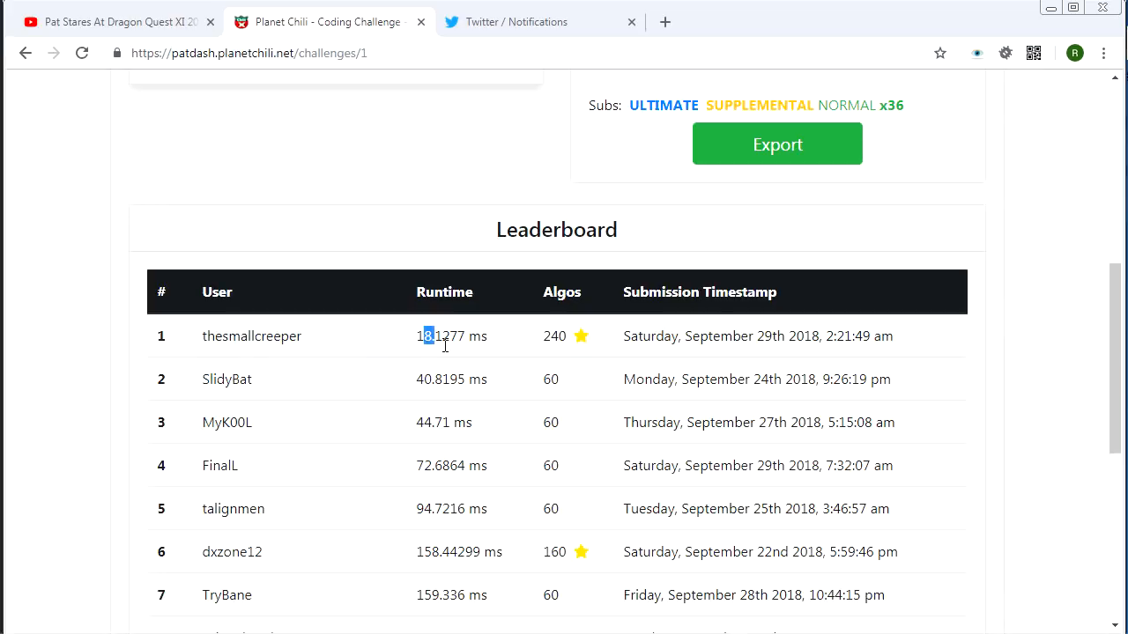
pyautogui.moveTo(480, 396)
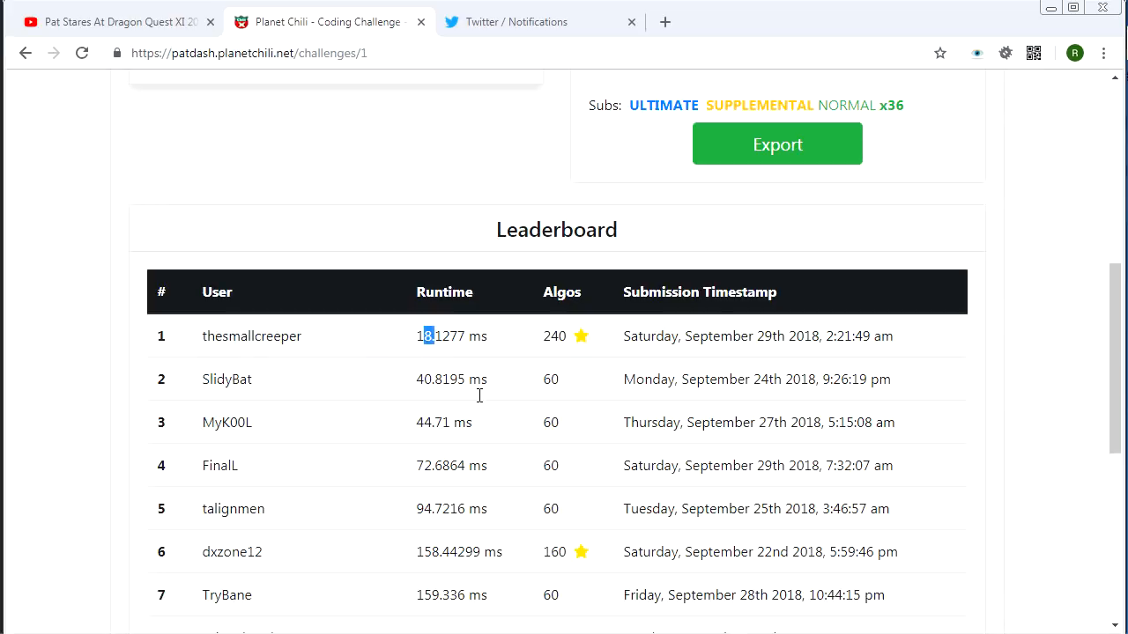
pyautogui.moveTo(249, 369)
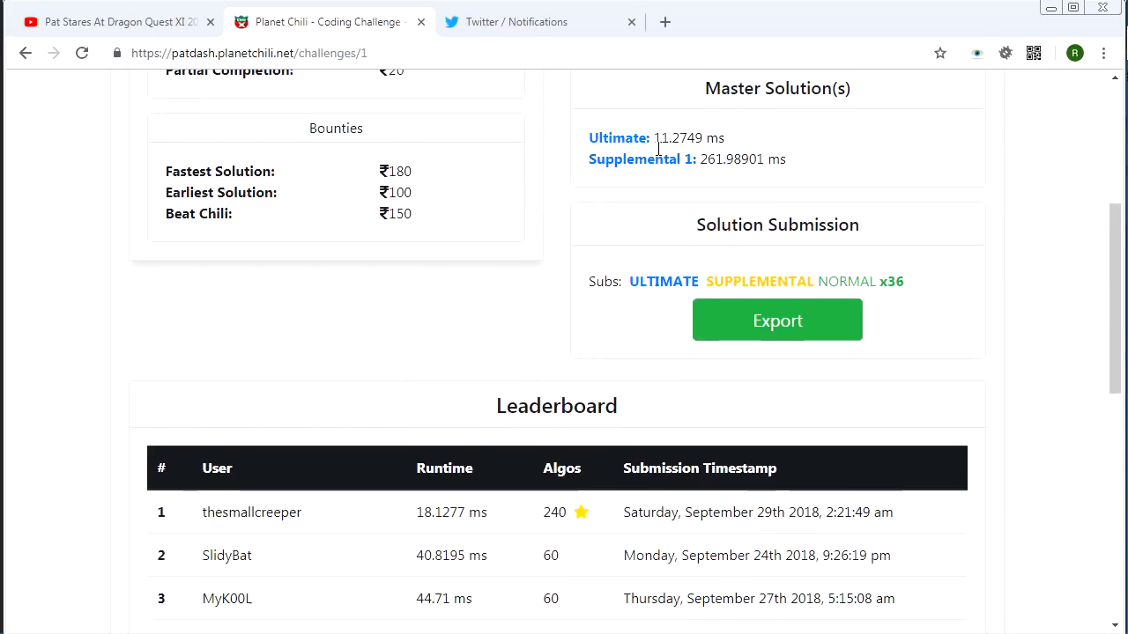
pyautogui.doubleClick(689, 138)
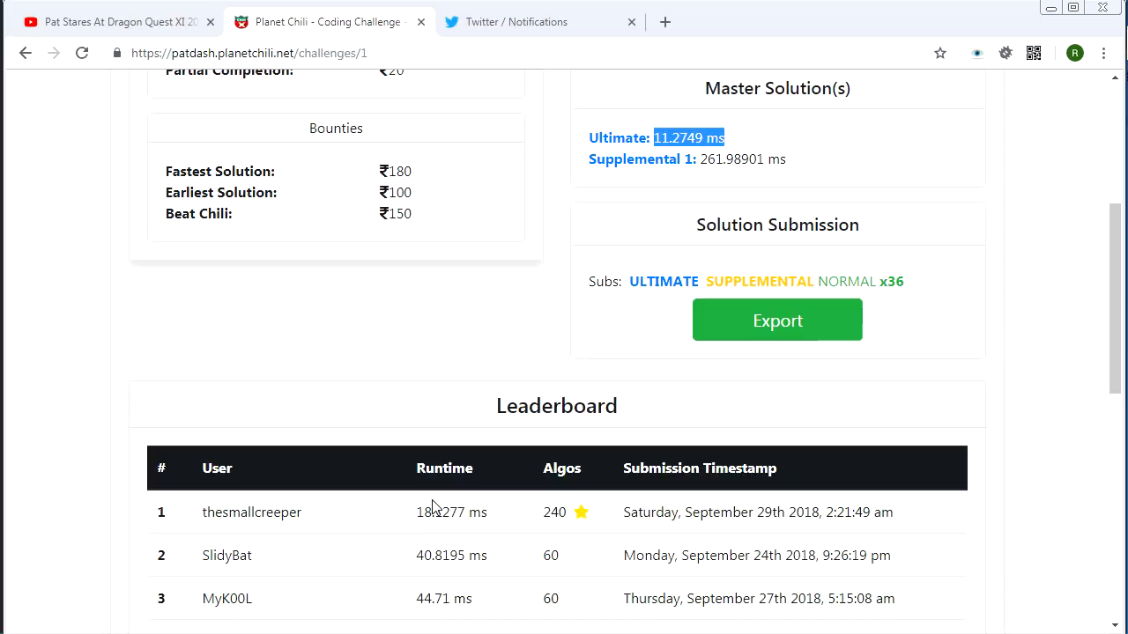
pyautogui.scroll(-3)
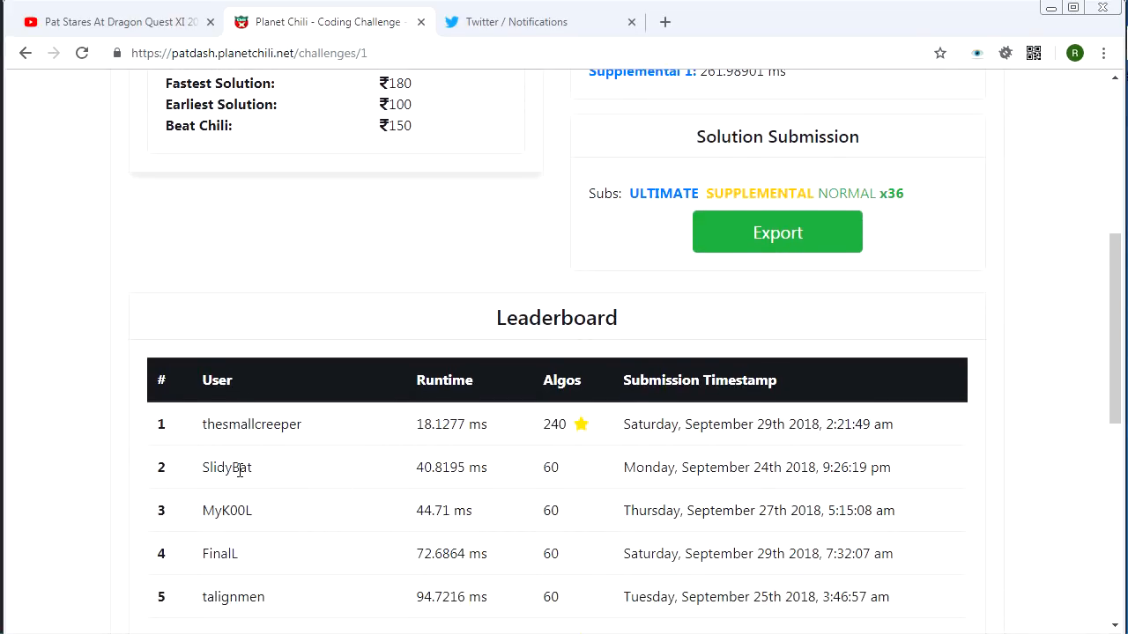
pyautogui.doubleClick(226, 510)
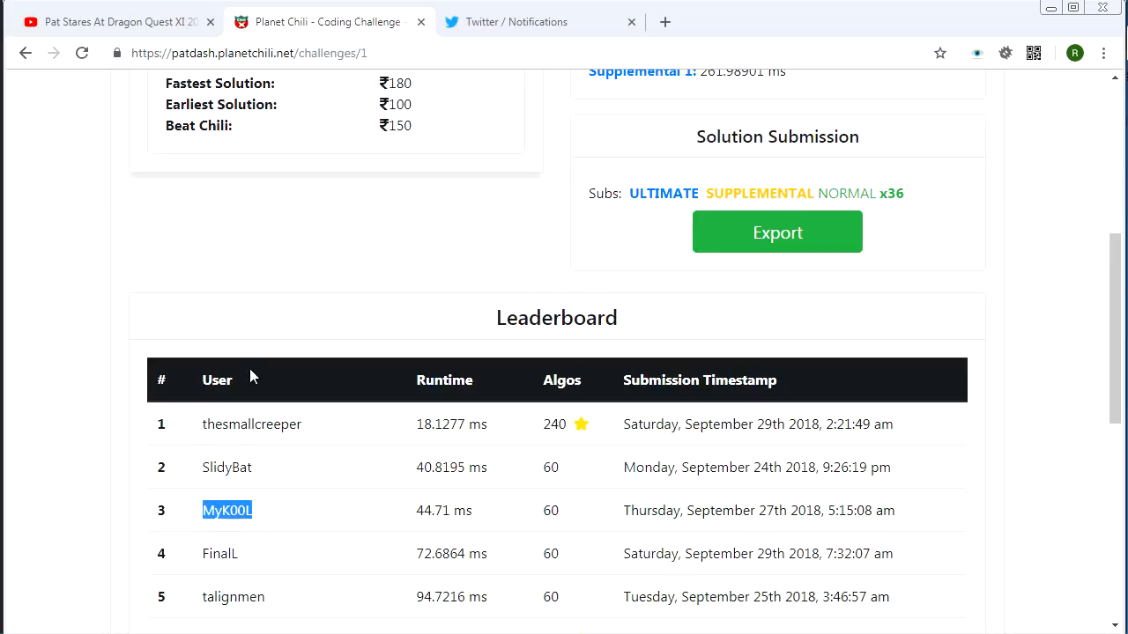
pyautogui.scroll(-3)
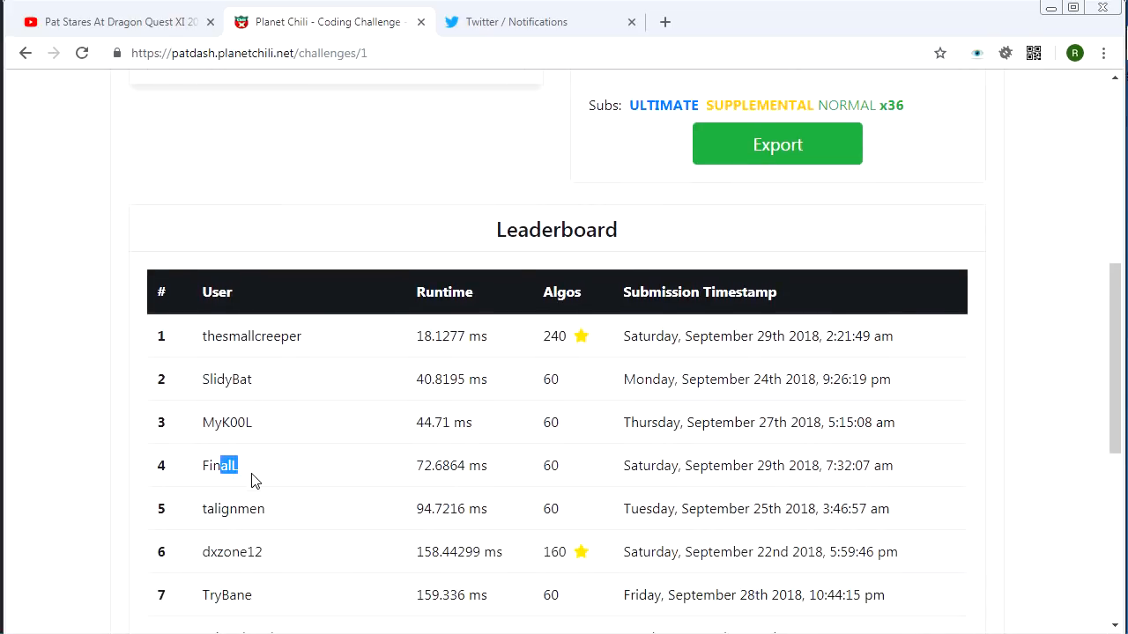
pyautogui.scroll(-3)
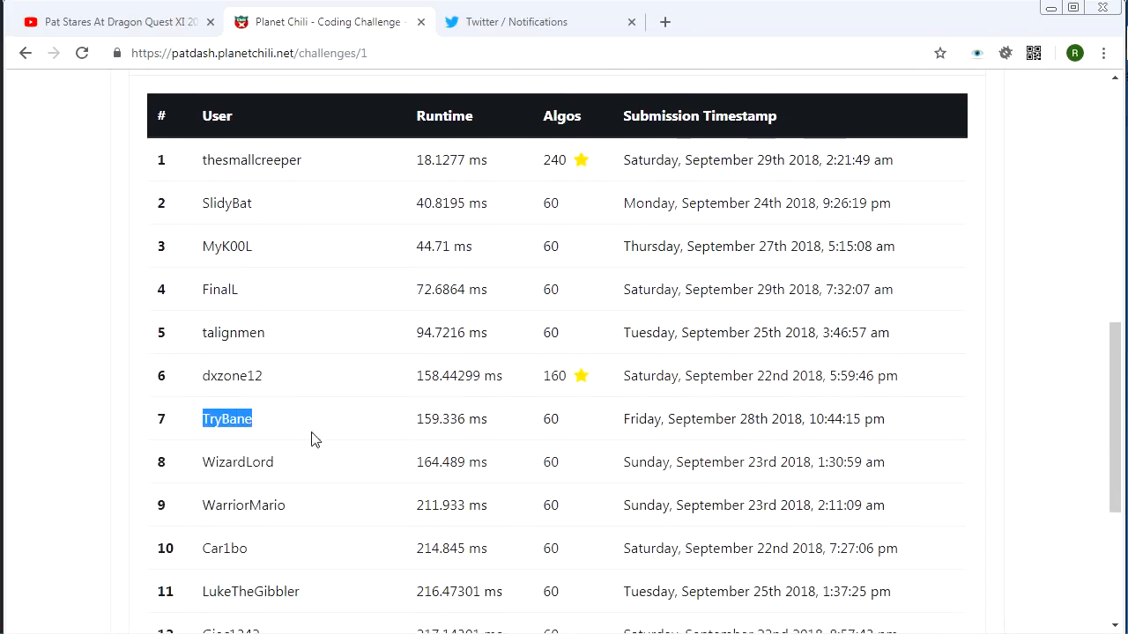
pyautogui.scroll(3)
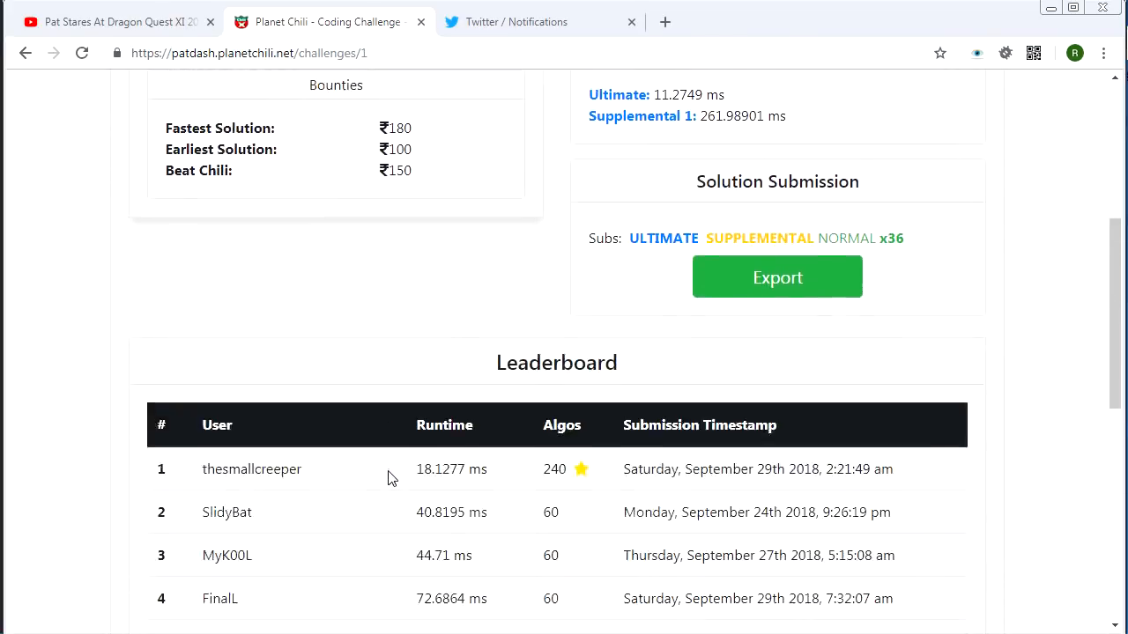
pyautogui.scroll(-3)
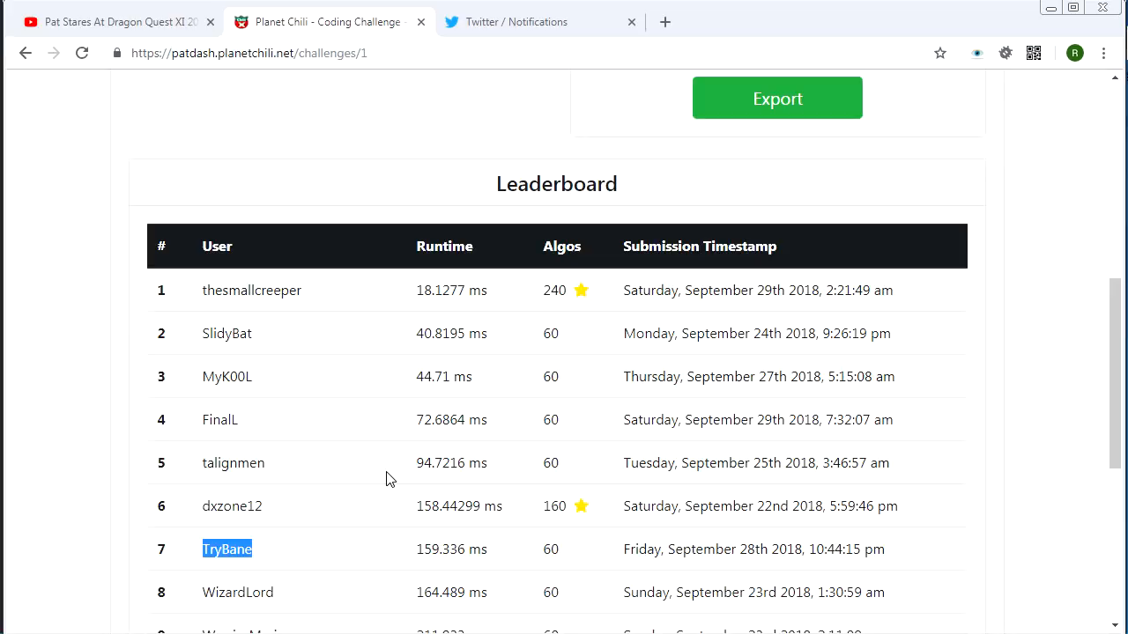
pyautogui.scroll(-3)
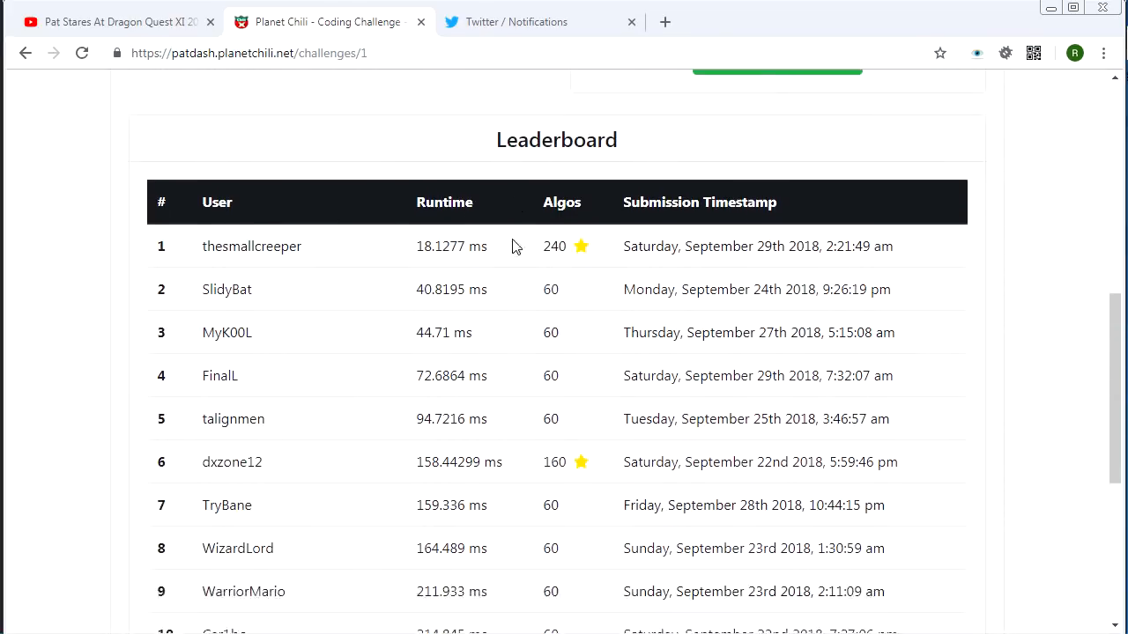
pyautogui.scroll(-3)
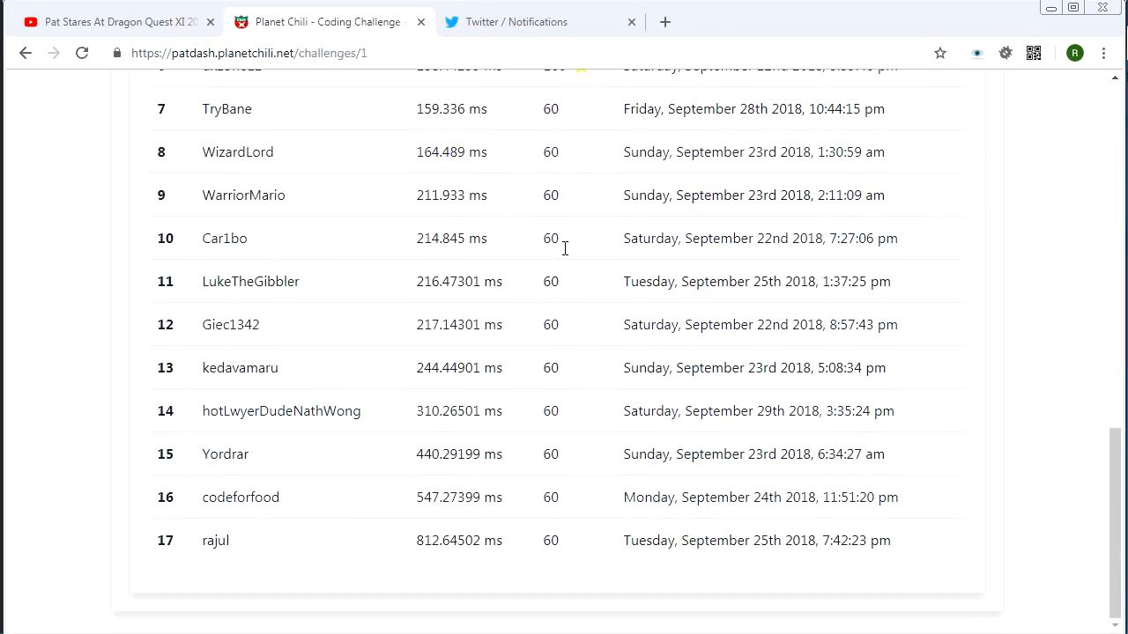
pyautogui.scroll(3)
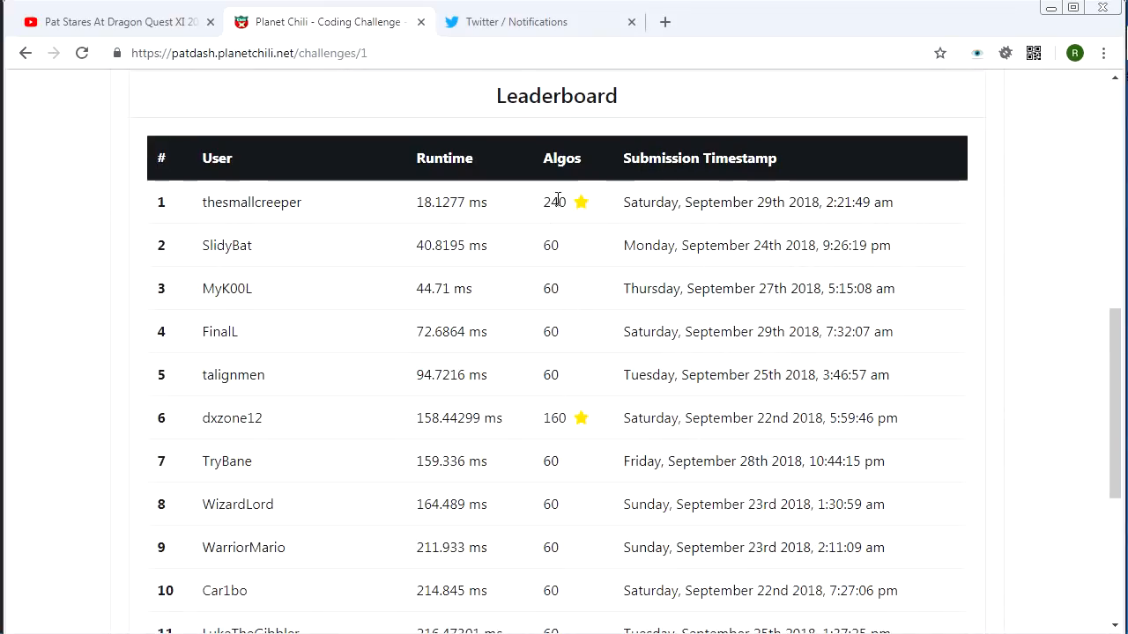
pyautogui.moveTo(599, 452)
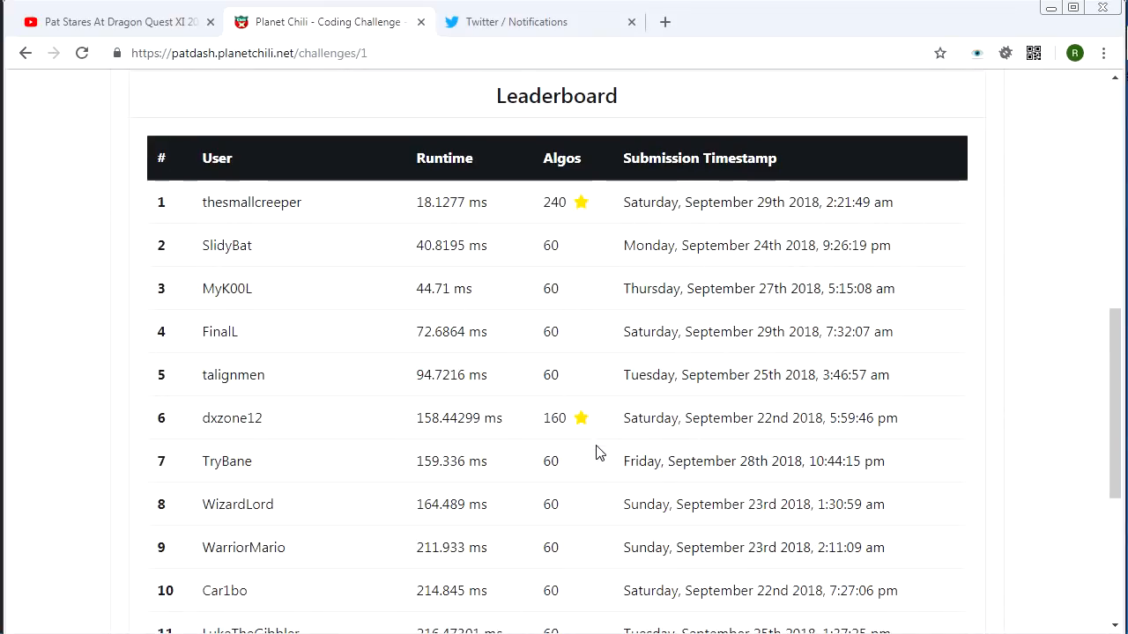
pyautogui.moveTo(492, 426)
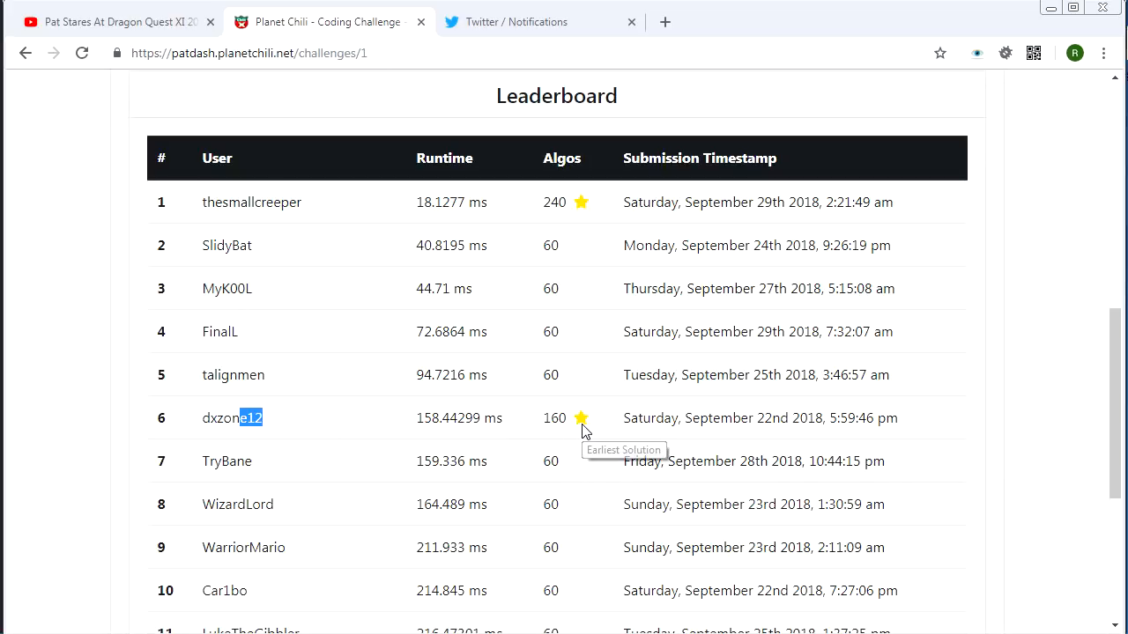
pyautogui.scroll(3)
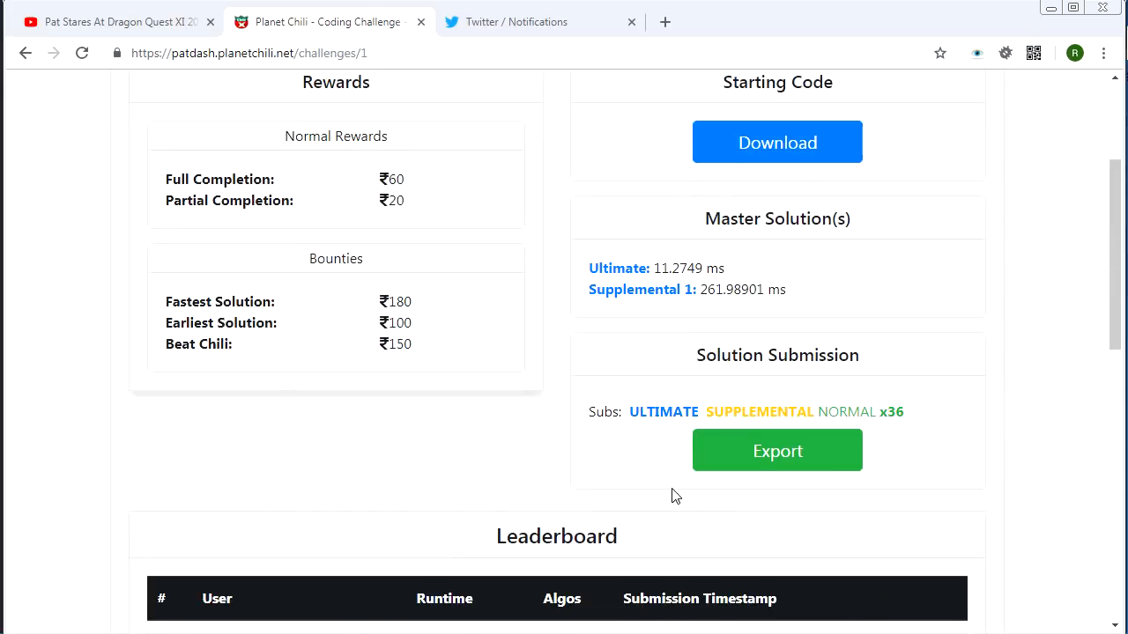
pyautogui.scroll(-3)
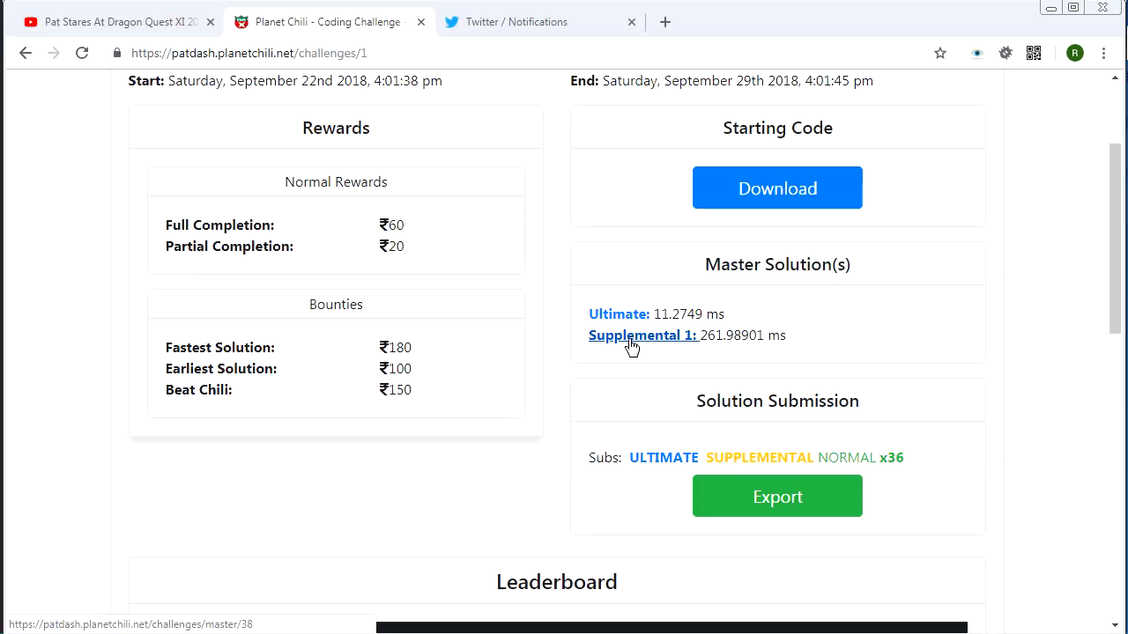
pyautogui.moveTo(665, 343)
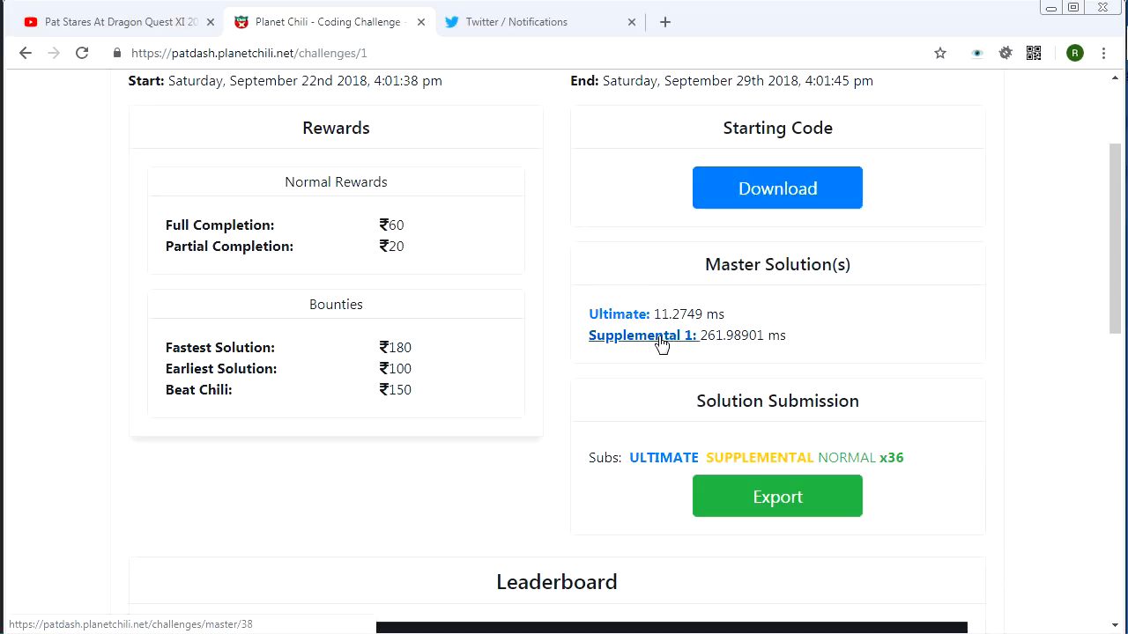
pyautogui.moveTo(683, 347)
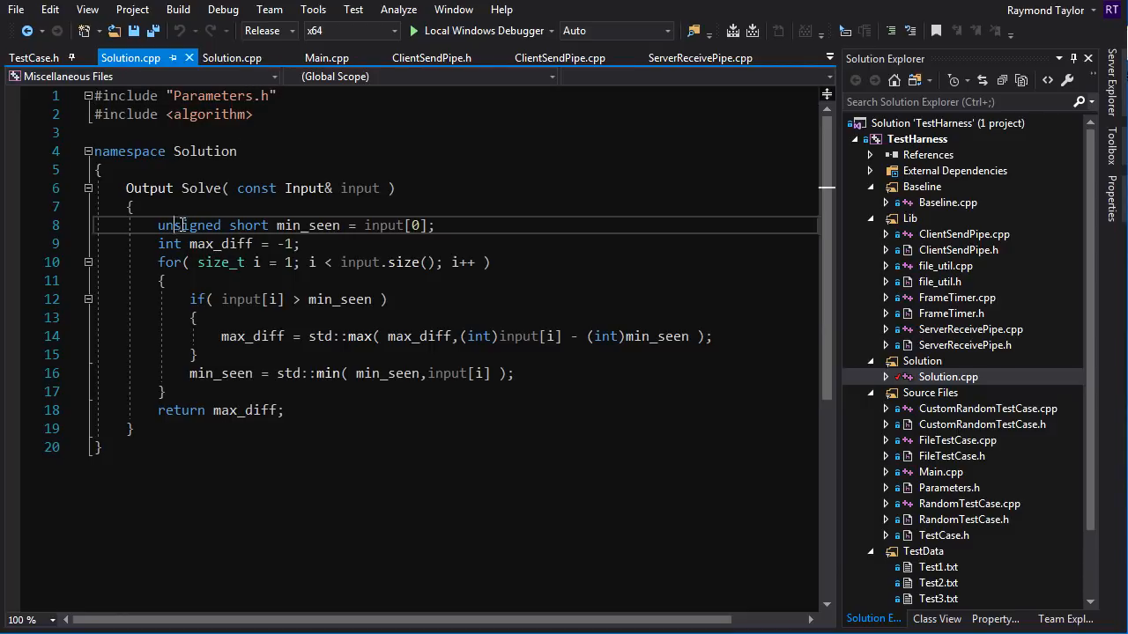
# Show Solution.cpp's Solve function with its running minimum and maximum difference loop
pyautogui.moveTo(176, 225); pyautogui.dragTo(434, 226)
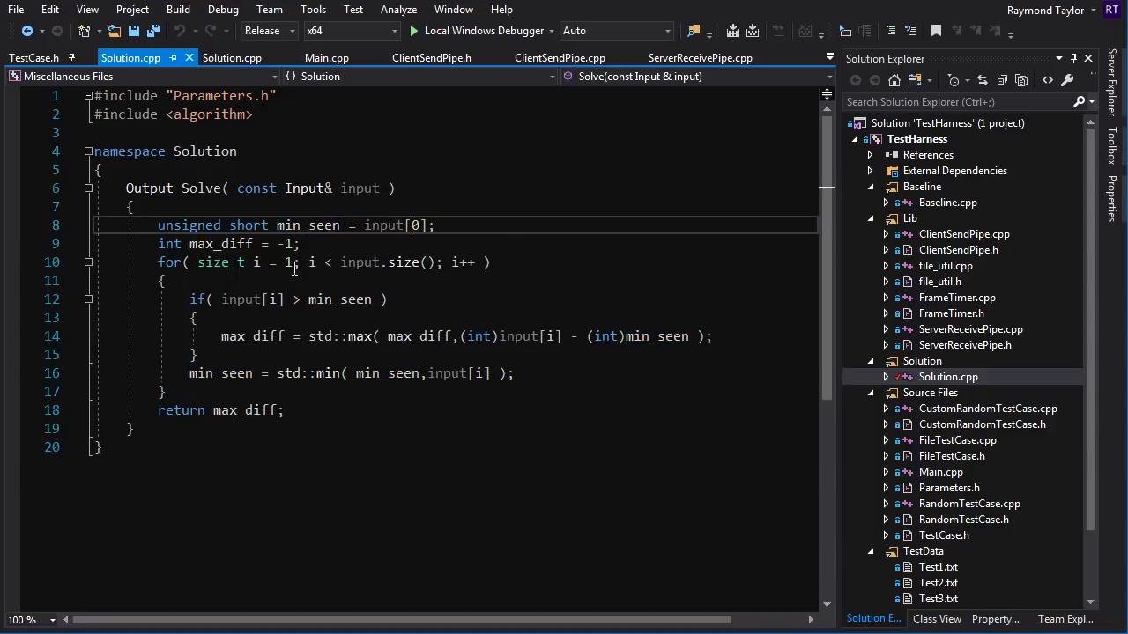
pyautogui.doubleClick(287, 262)
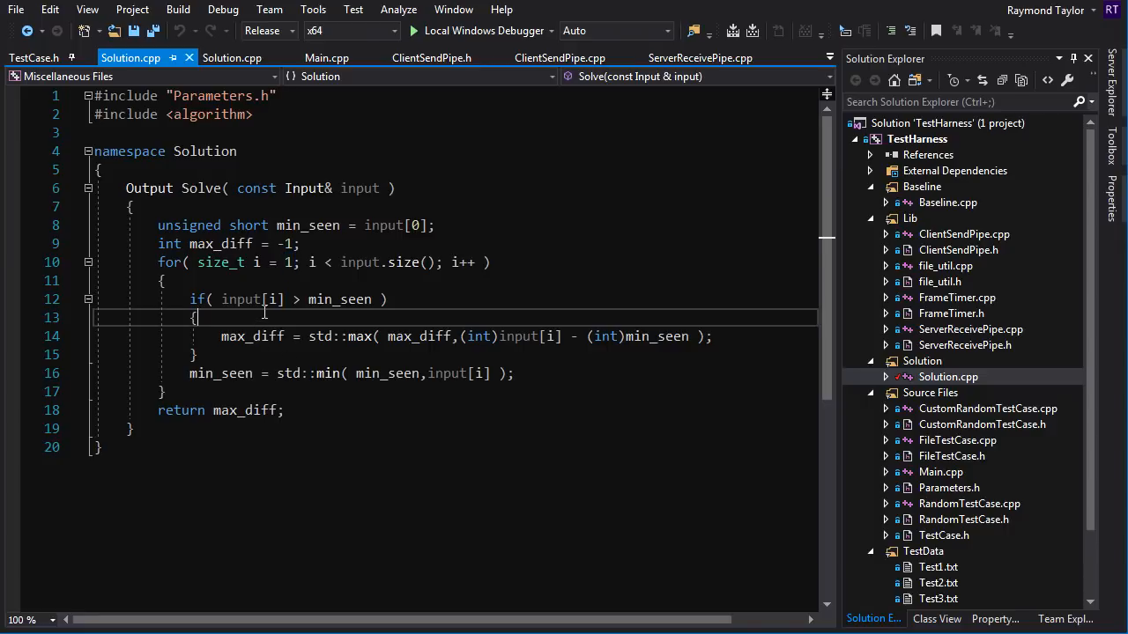
pyautogui.moveTo(238, 299); pyautogui.dragTo(198, 318)
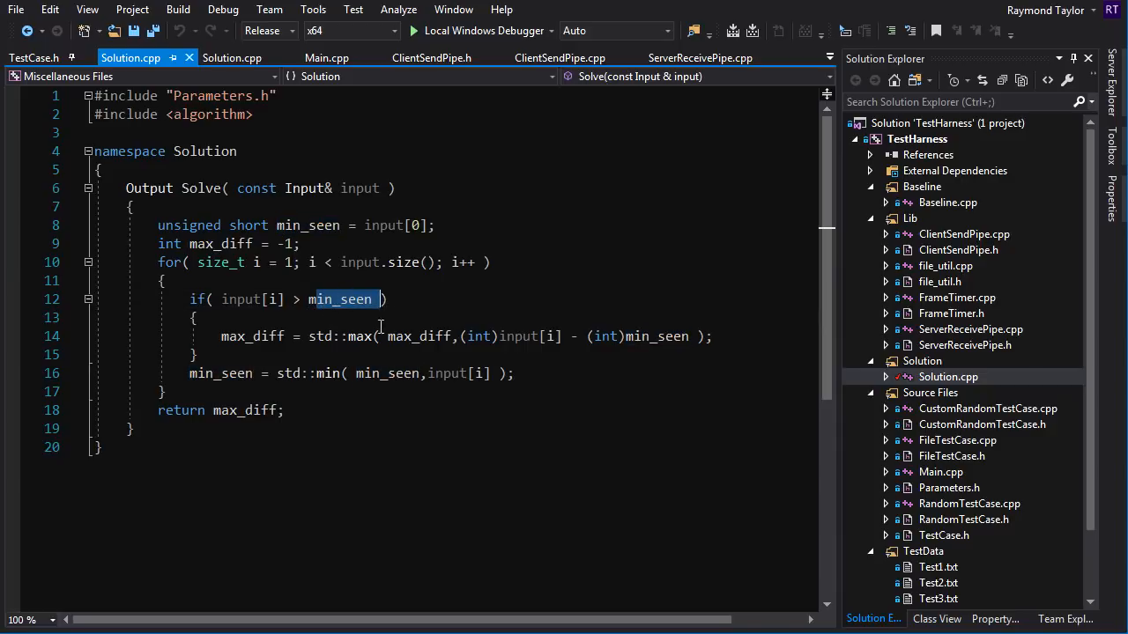
pyautogui.moveTo(549, 357)
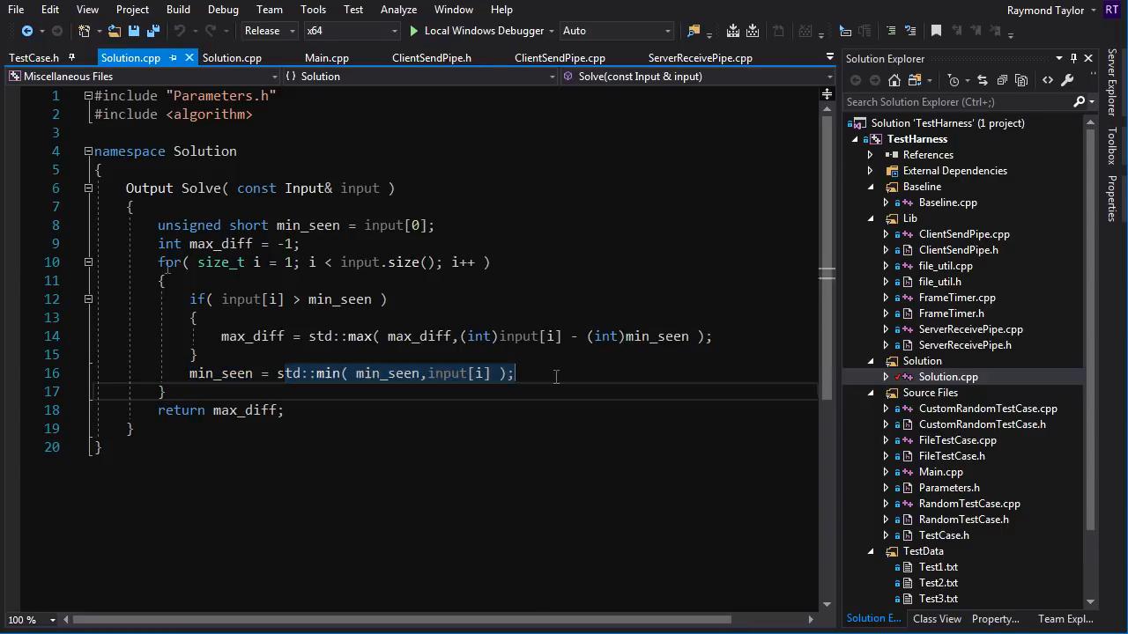
pyautogui.doubleClick(239, 409)
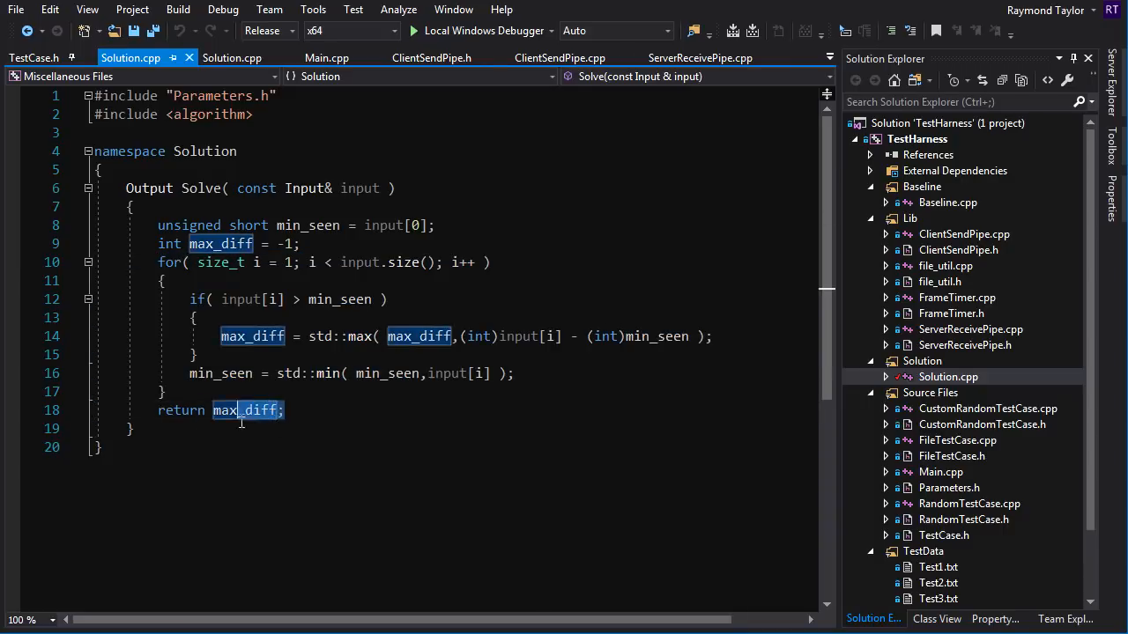
pyautogui.doubleClick(236, 410)
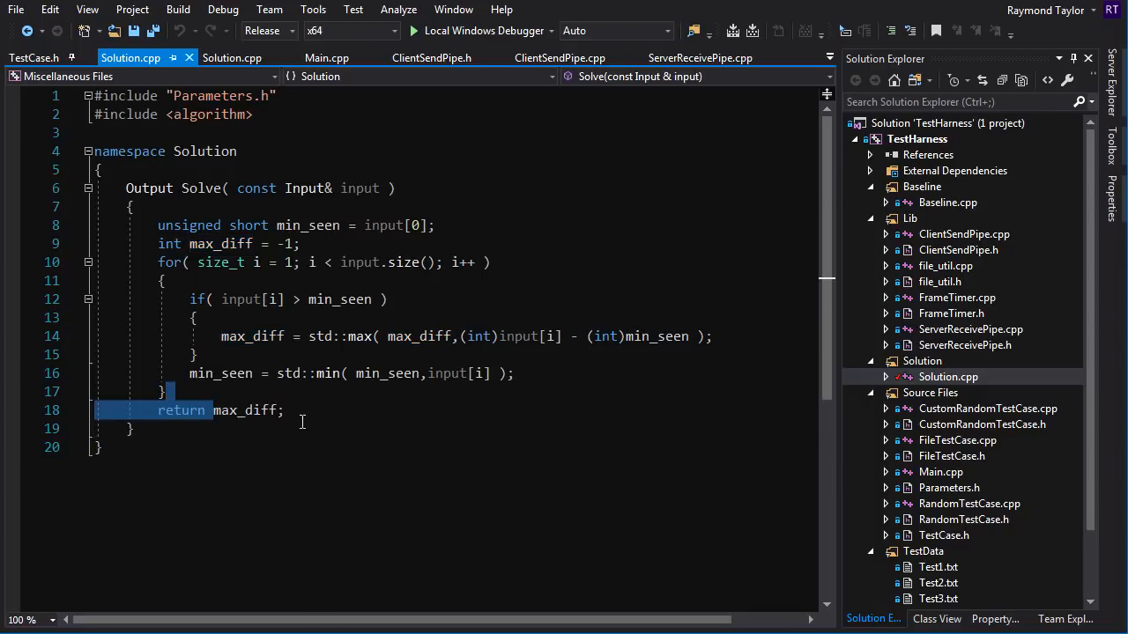
pyautogui.doubleClick(251, 410)
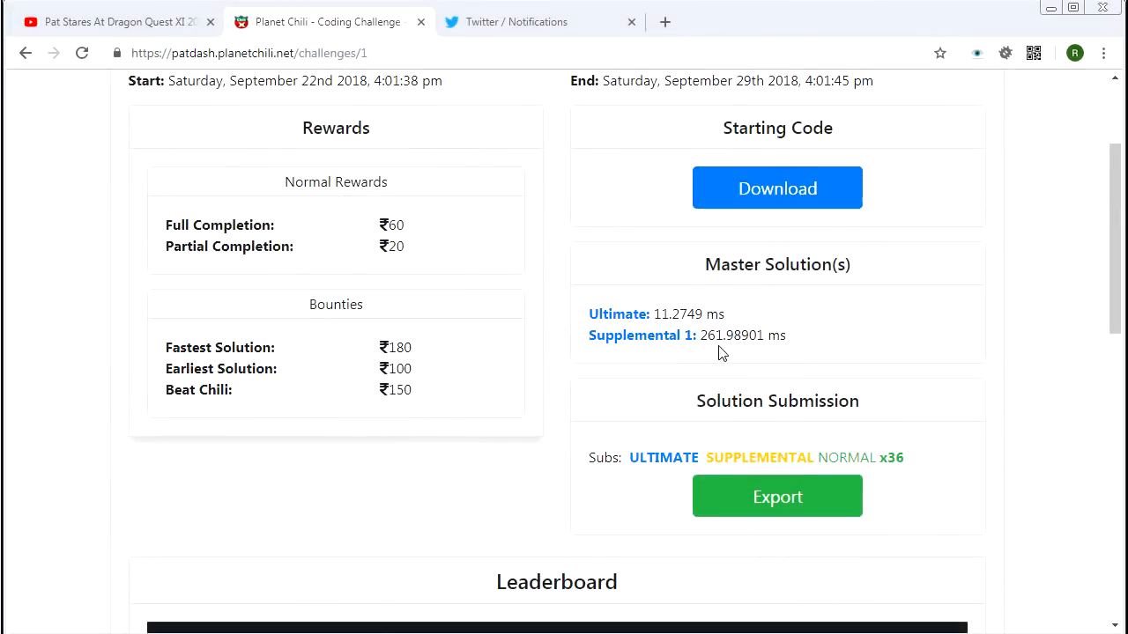
pyautogui.moveTo(791, 343)
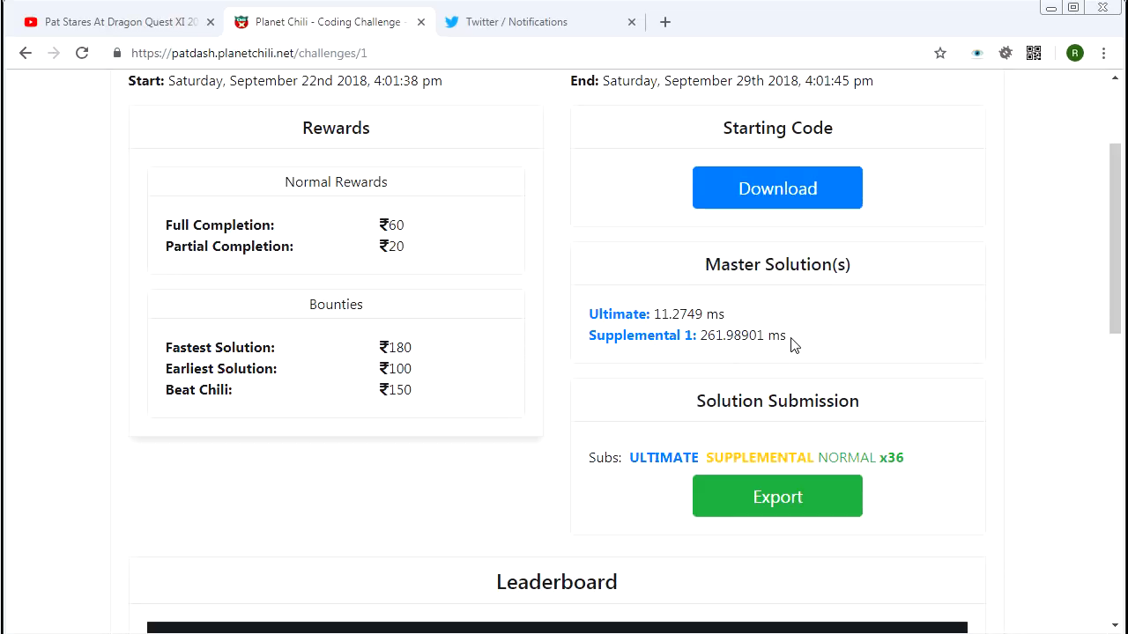
pyautogui.moveTo(692, 308)
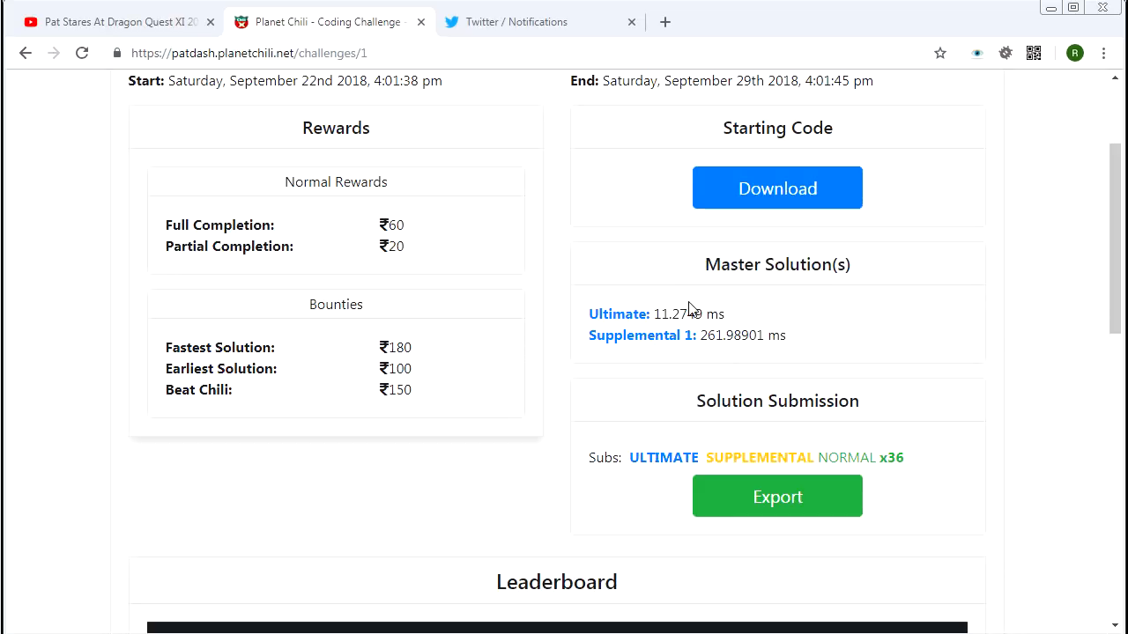
# View the Master Solution(s) panel on patdash.planetchili.net/challenges/1
pyautogui.doubleClick(688, 314)
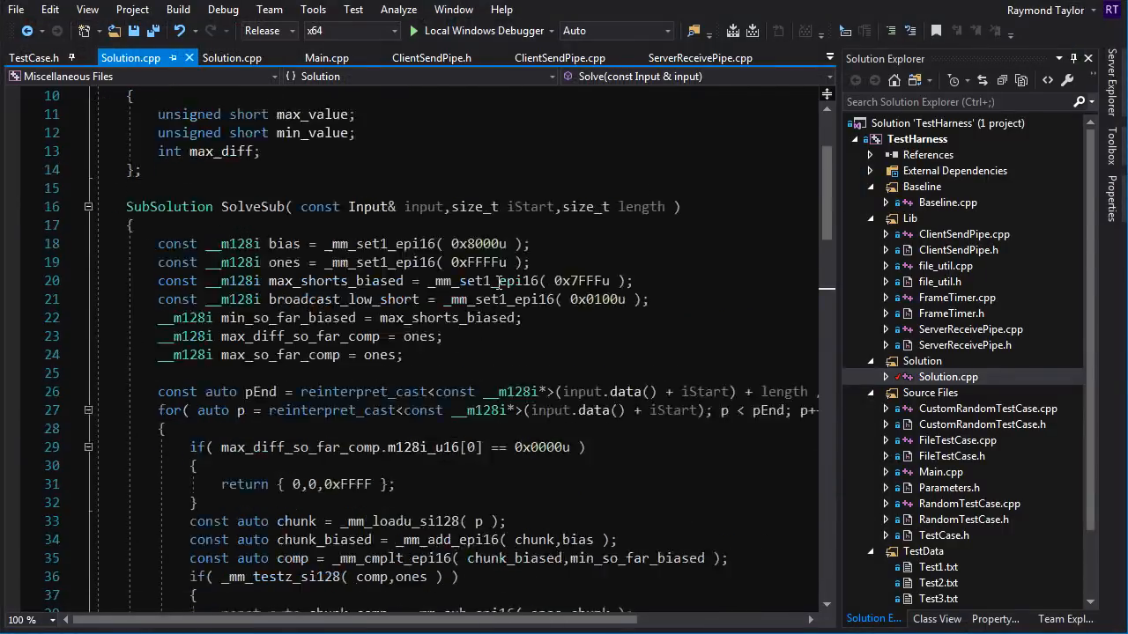
# Scroll through Solution.cpp's SIMD SolveSub, AllocateUnits helper and Solve dispatch
pyautogui.scroll(-3)
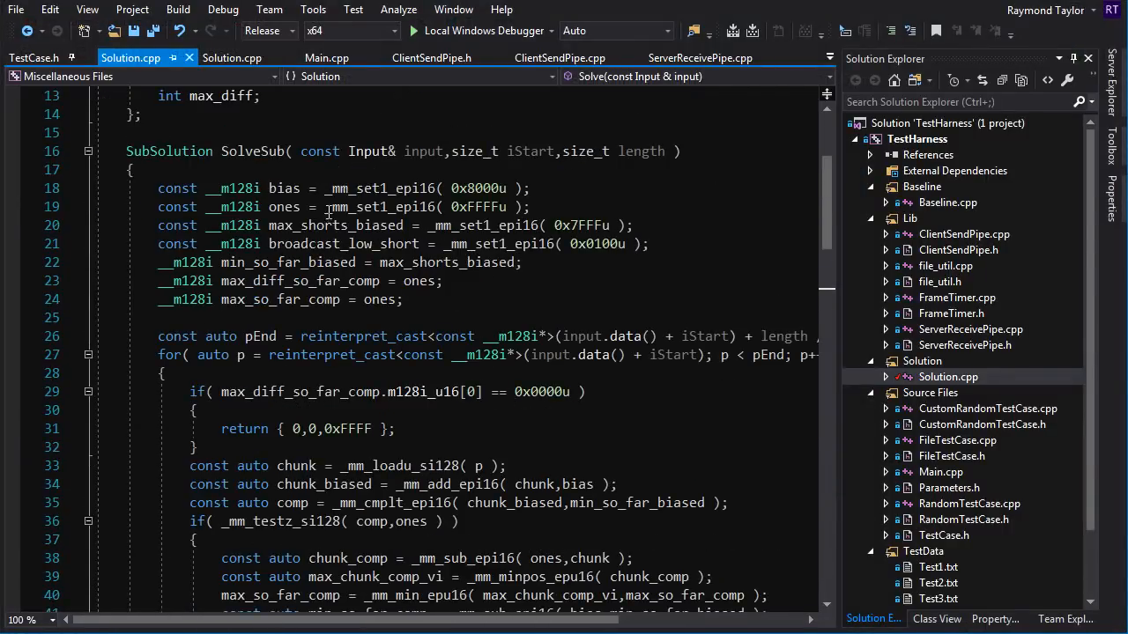
pyautogui.scroll(-3)
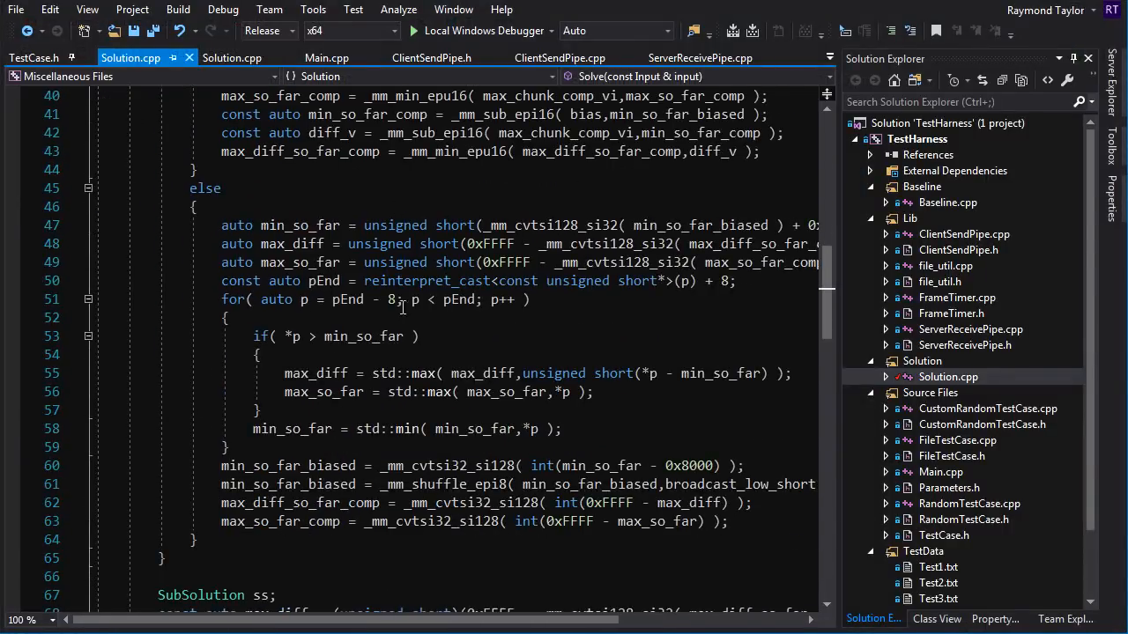
pyautogui.scroll(-3)
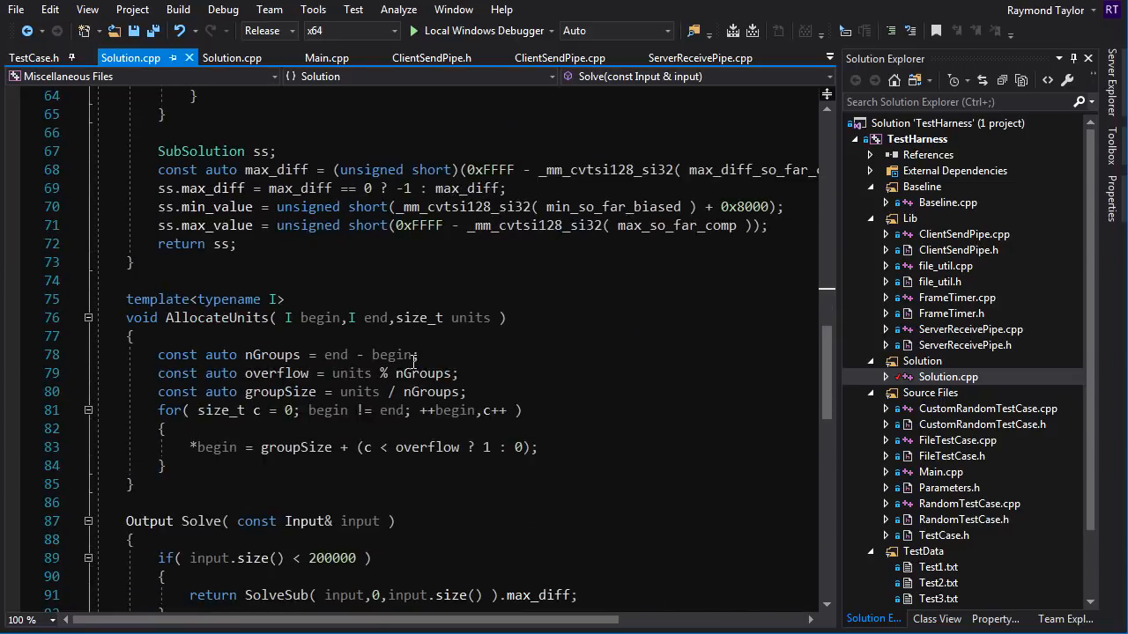
pyautogui.scroll(-3)
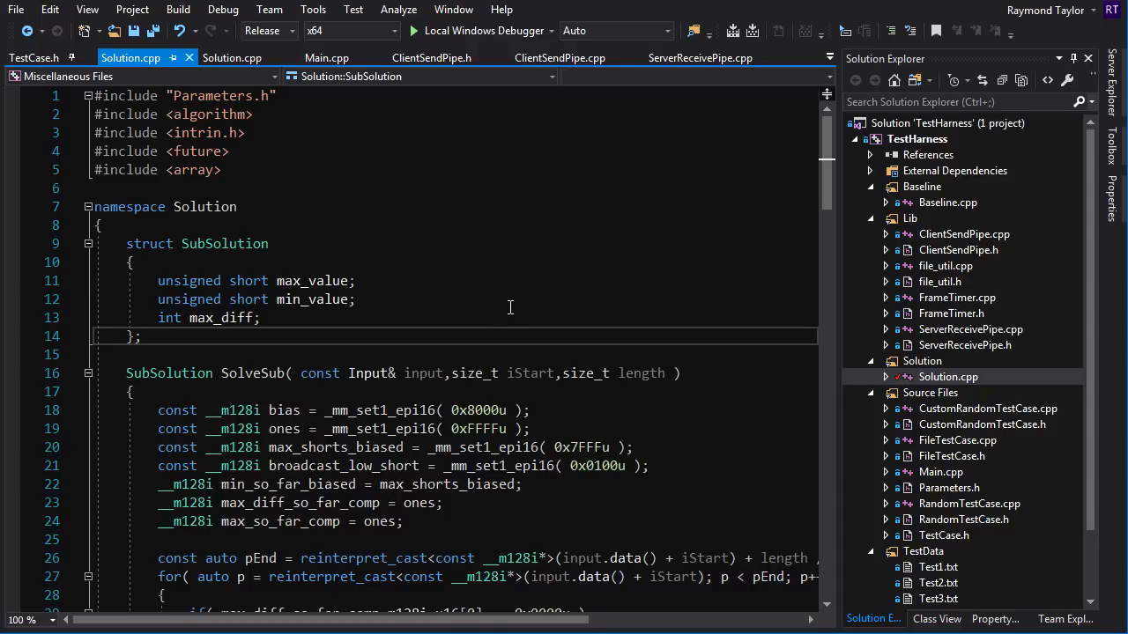
pyautogui.click(141, 336)
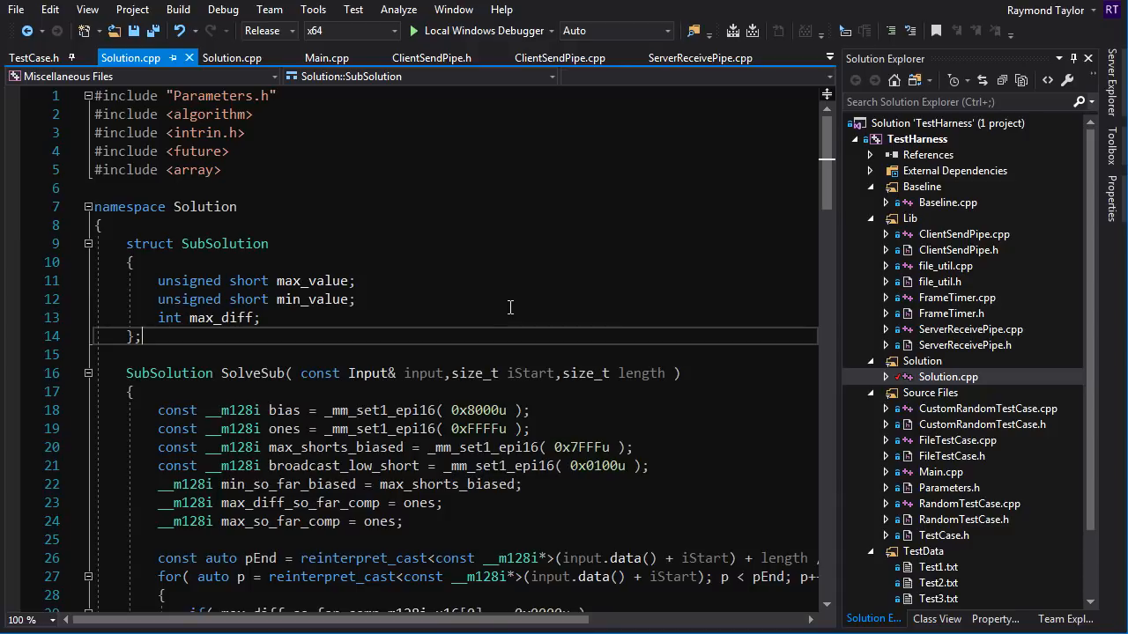
pyautogui.scroll(-3)
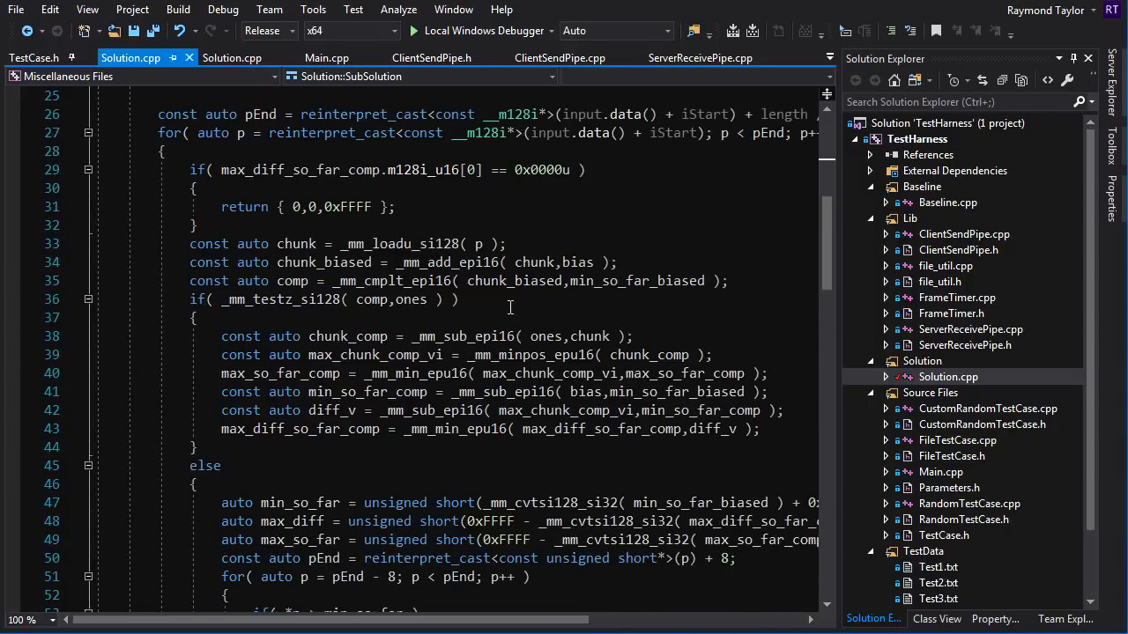
pyautogui.scroll(-3)
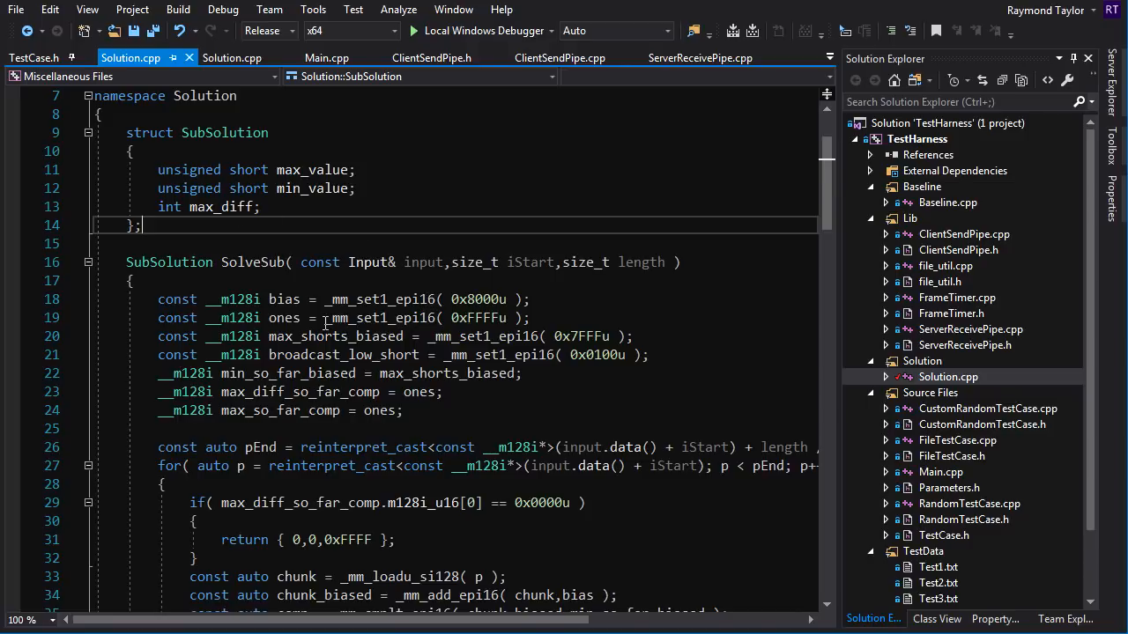
pyautogui.scroll(-3)
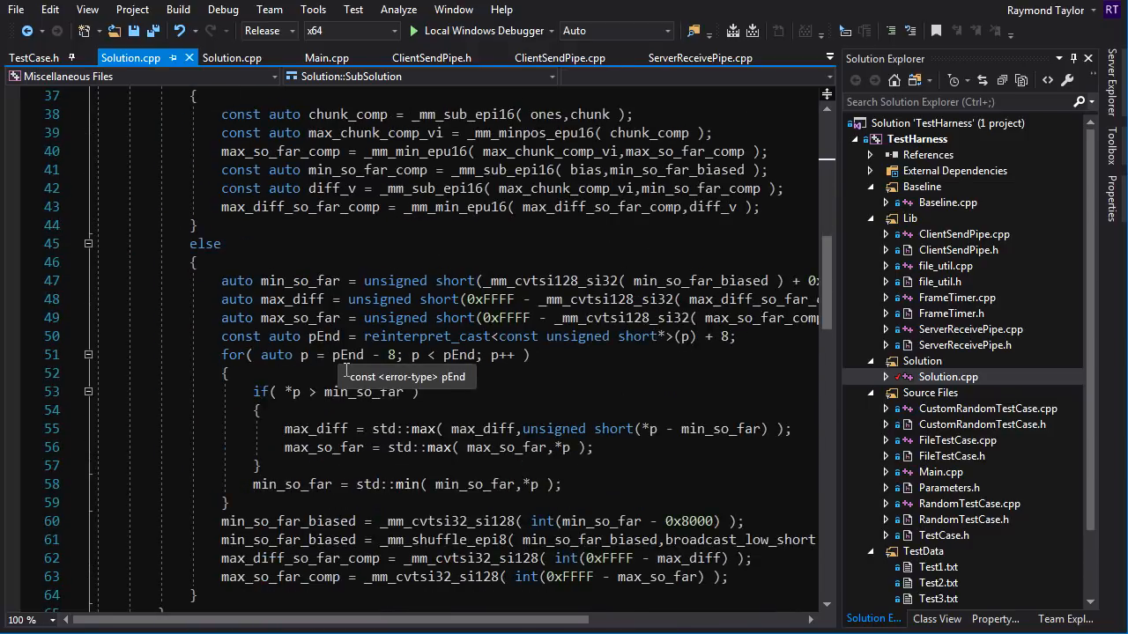
pyautogui.moveTo(375, 391)
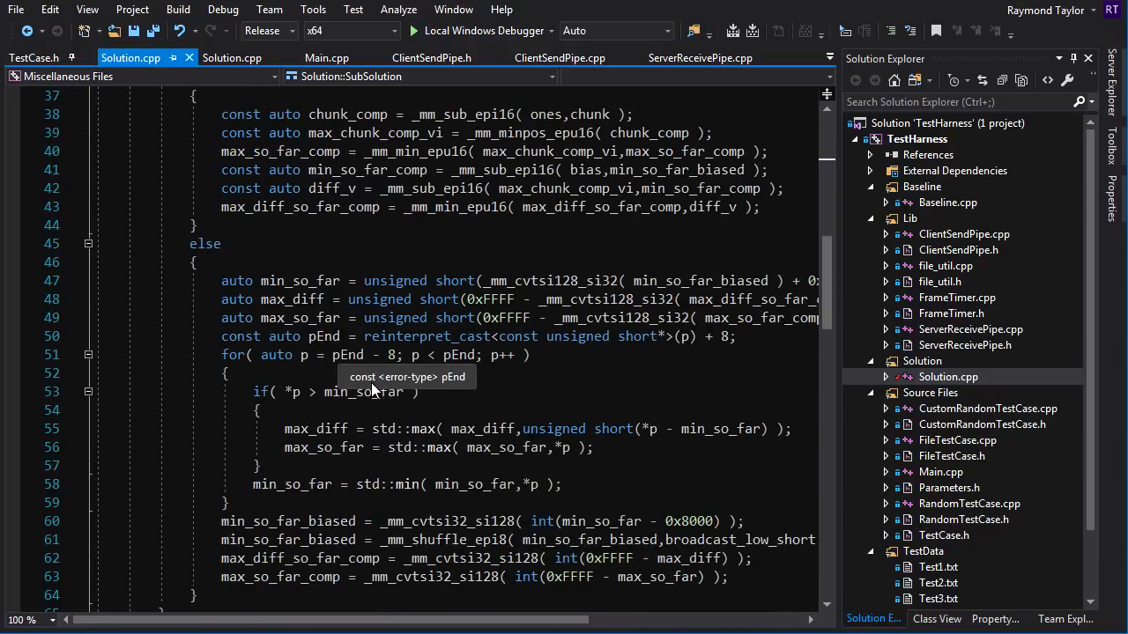